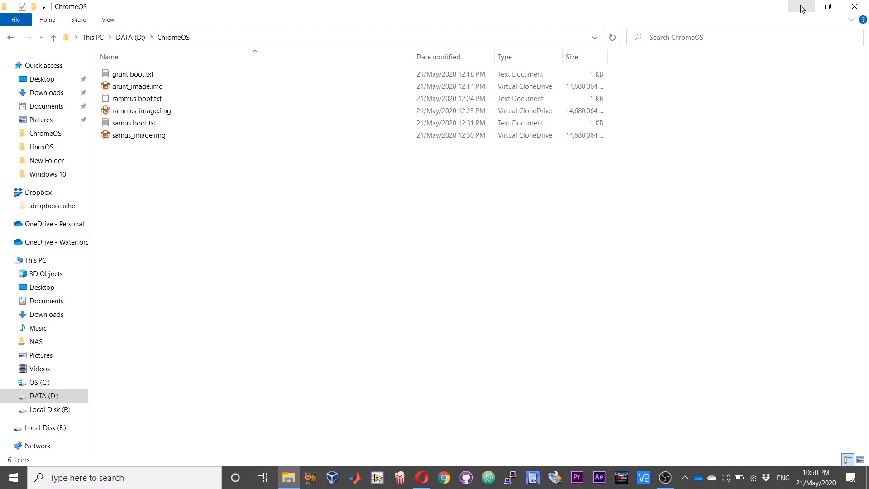
pyautogui.moveTo(494, 346)
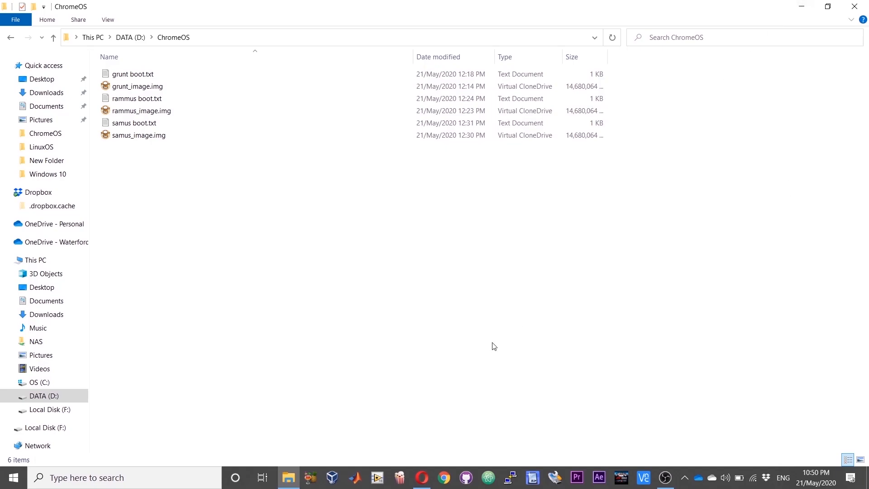
# - Switch to Opera to view the Intel Core processors article on en.wikipedia.org
pyautogui.click(422, 477)
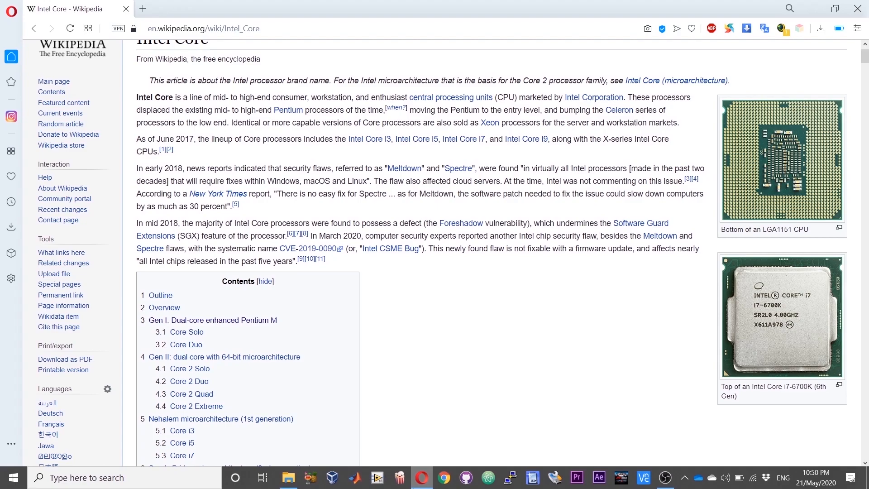
pyautogui.moveTo(560, 424)
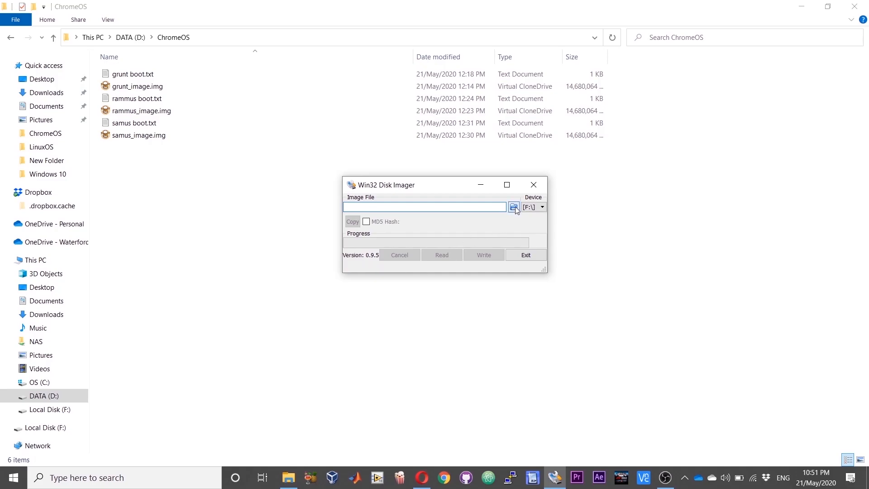
# - Load samus_image.img from D:\ChromeOS as the image file, targeting drive F:
pyautogui.click(513, 207)
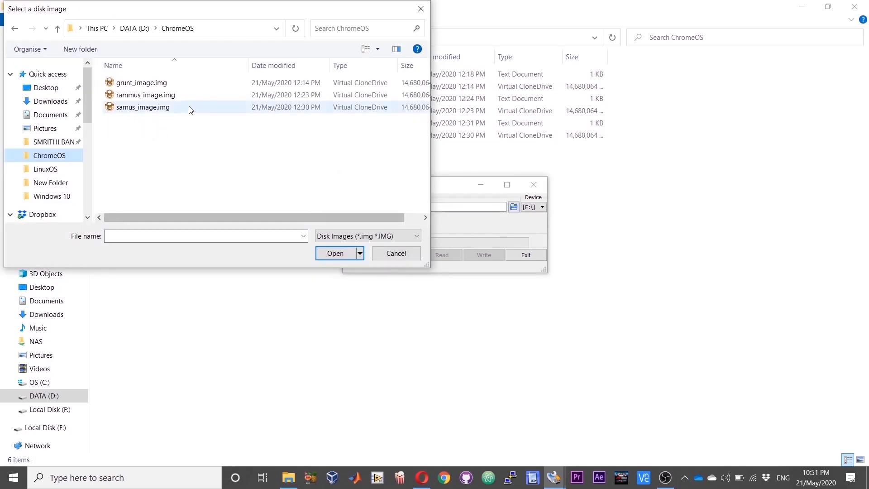
pyautogui.moveTo(175, 112)
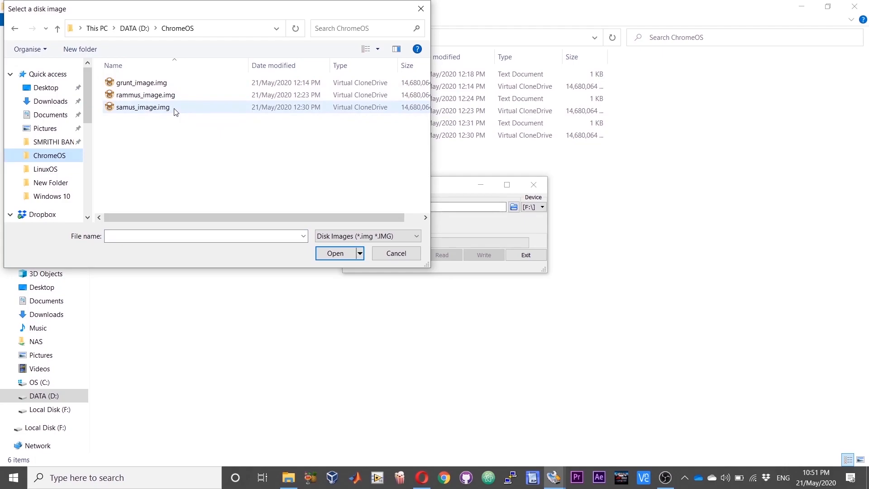
pyautogui.click(395, 253)
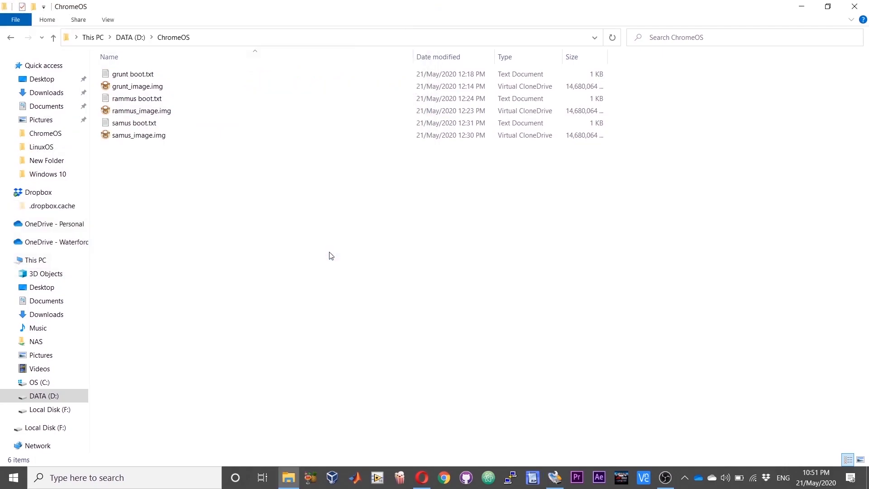
pyautogui.click(554, 478)
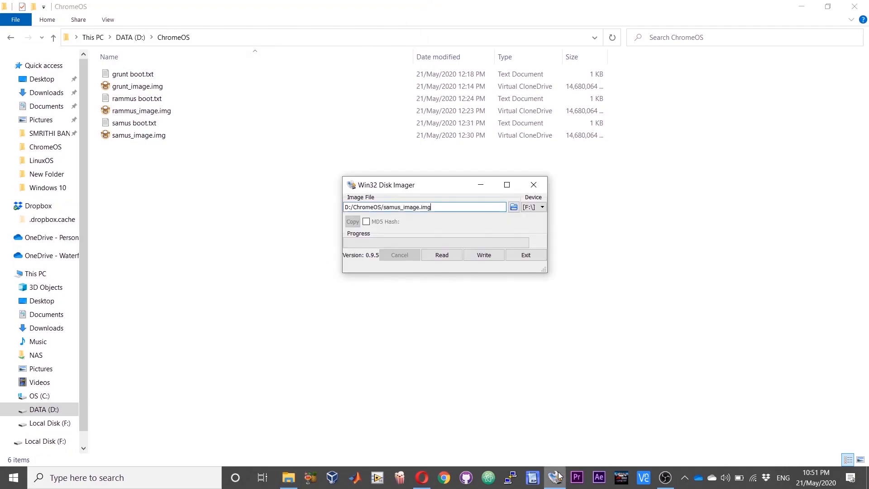
pyautogui.moveTo(484, 225)
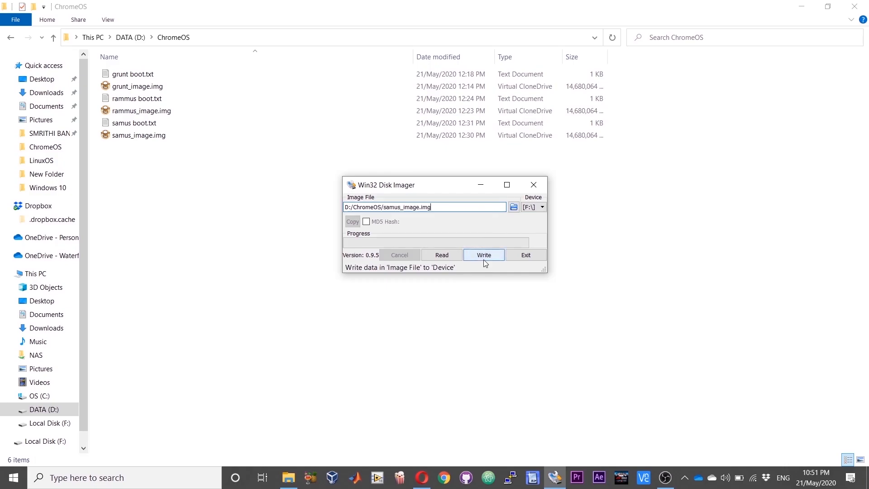
pyautogui.moveTo(529, 221)
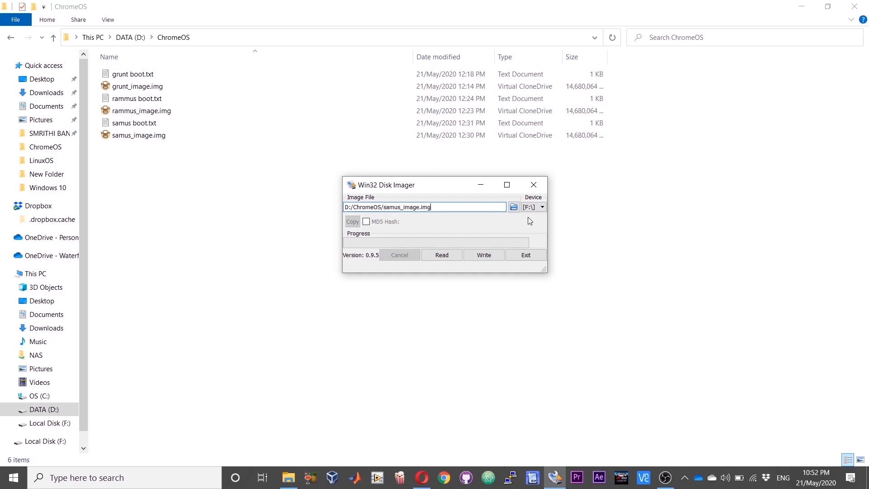
pyautogui.moveTo(506, 226)
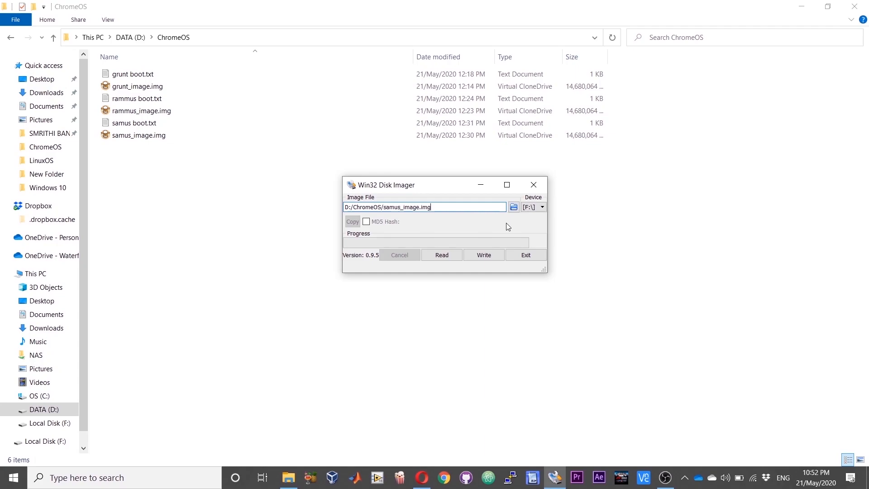
# - Write samus_image.img to drive F:, confirming the overwrite warning
pyautogui.click(482, 255)
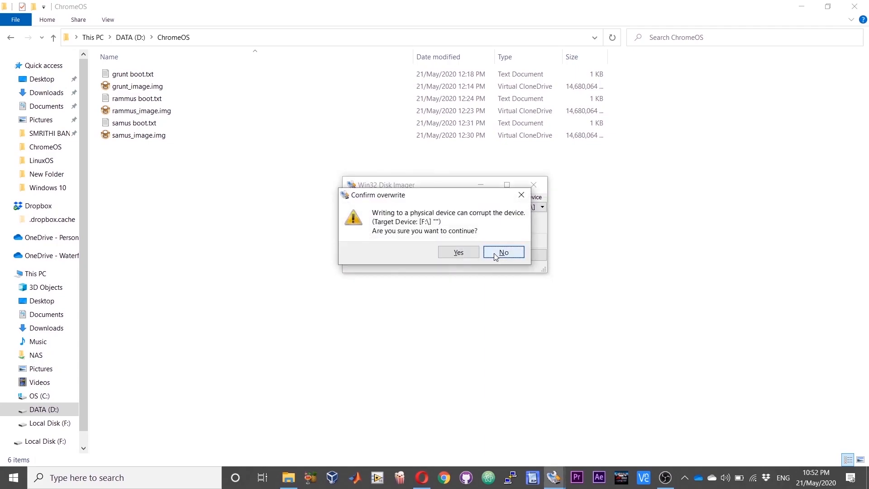
pyautogui.click(502, 252)
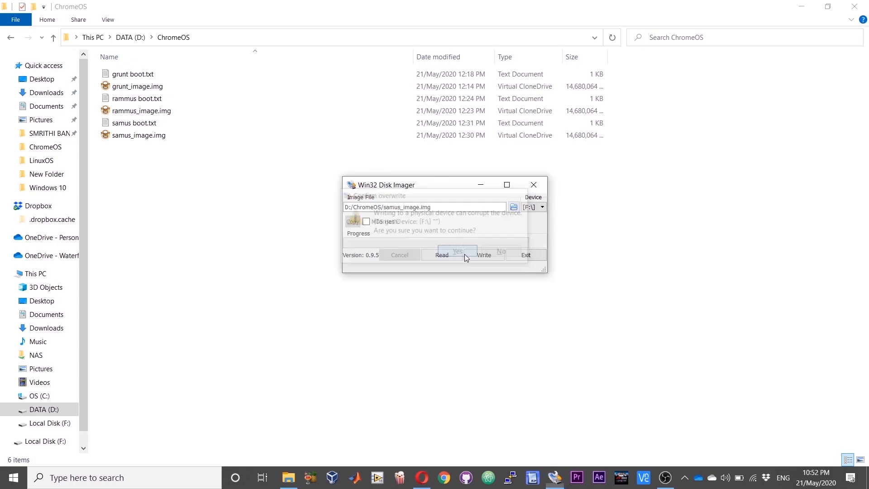
pyautogui.click(457, 251)
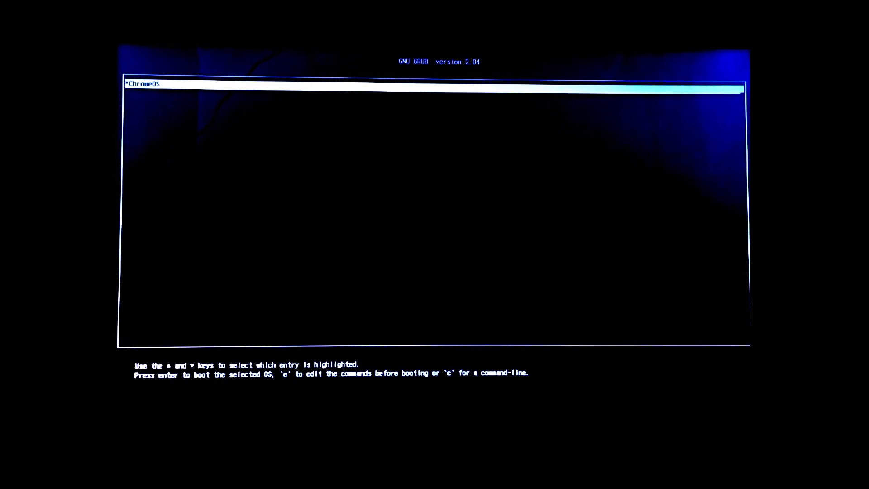
# - Boot the highlighted ChromeOS GRUB entry to reach the Chrome logo splash
pyautogui.press('Return')
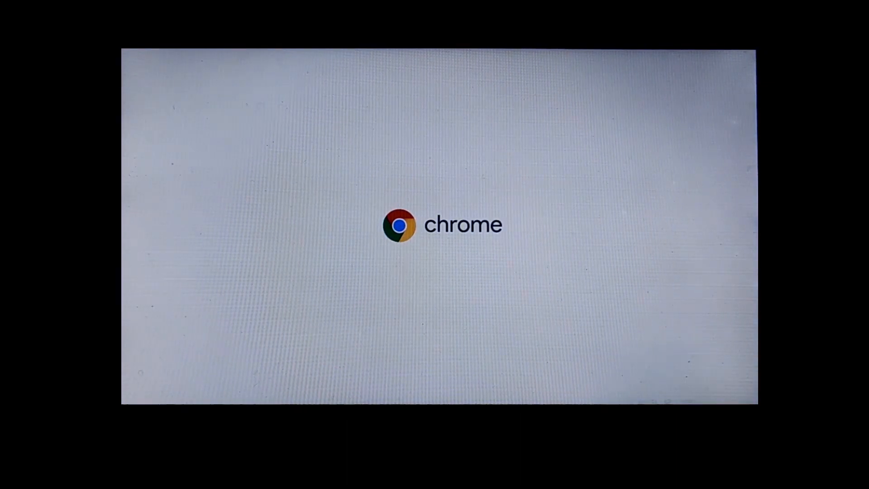